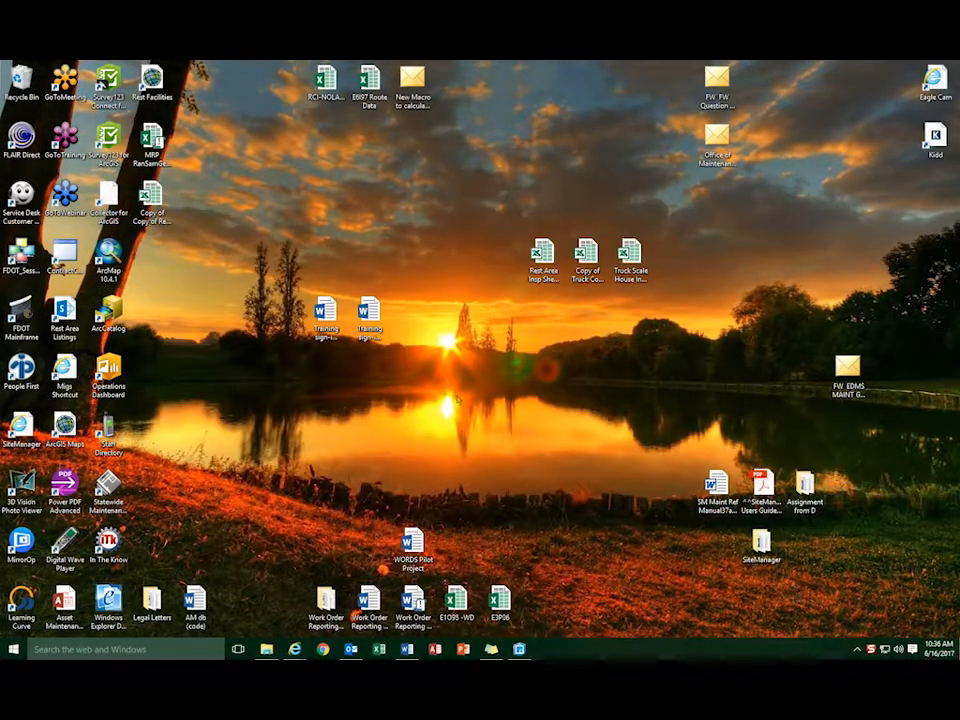
mouse_move(212, 258)
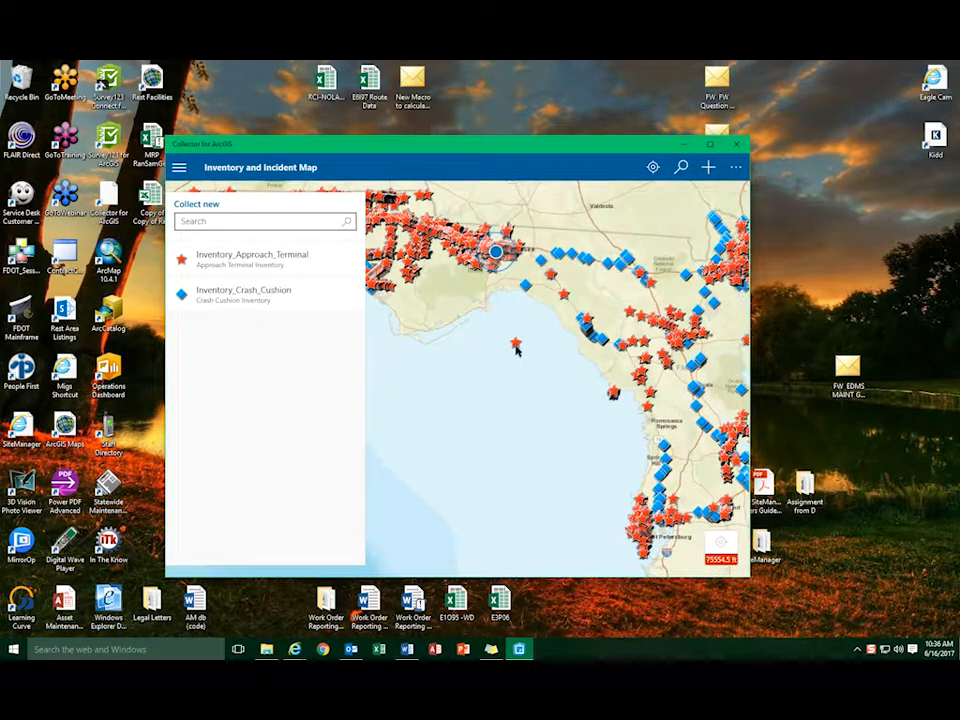
Step: Show the inventory point's details down to its edit history, attachment and Approach Terminal Incidents
left_click(516, 342)
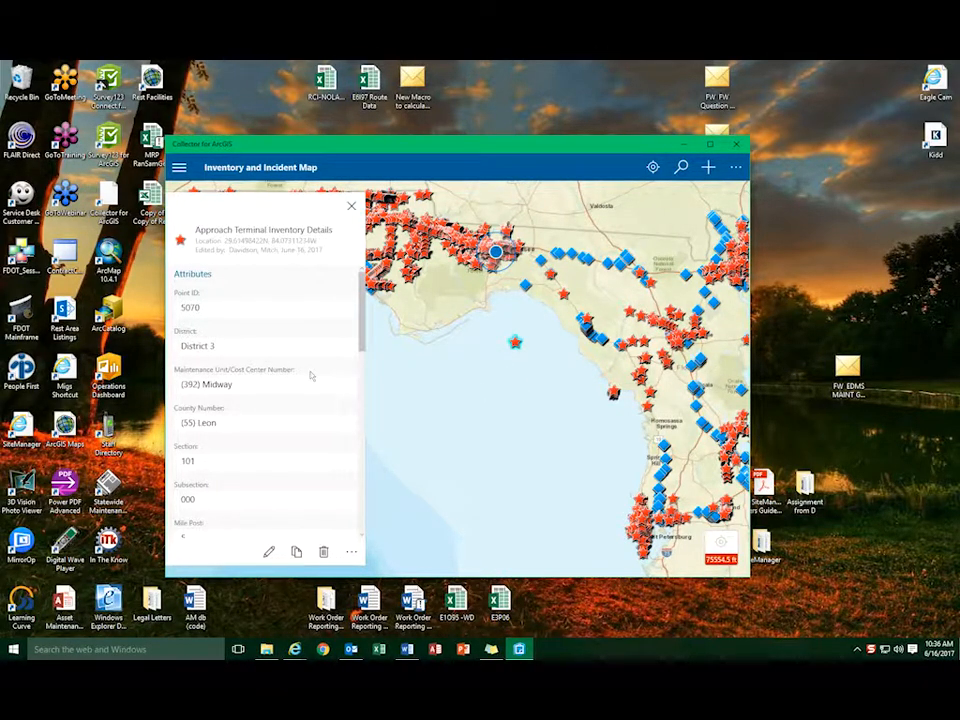
scroll("down", 3)
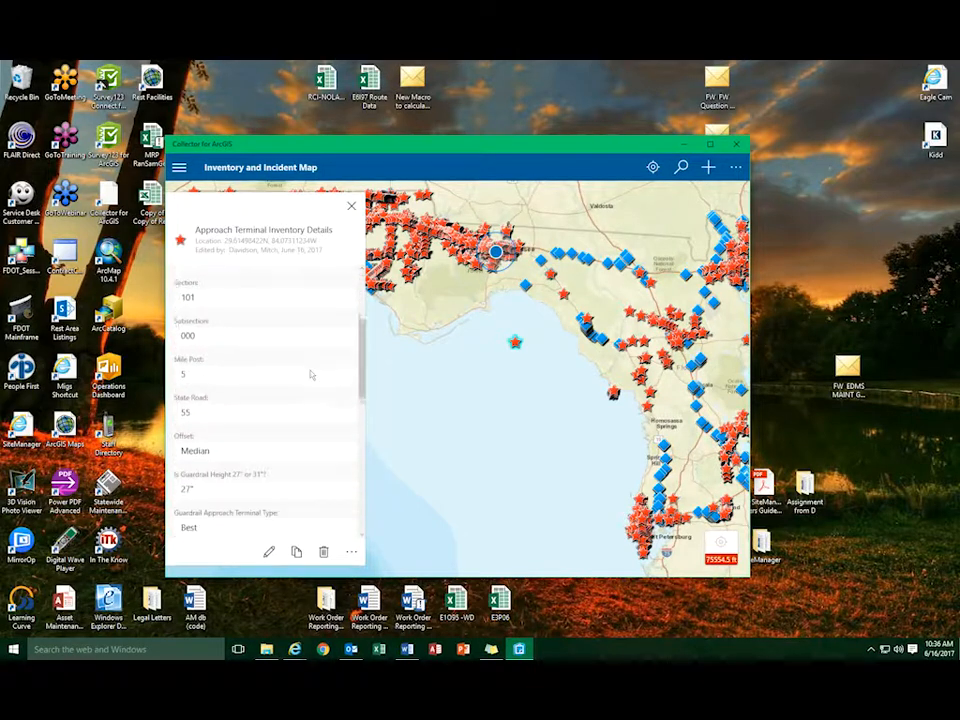
scroll("down", 3)
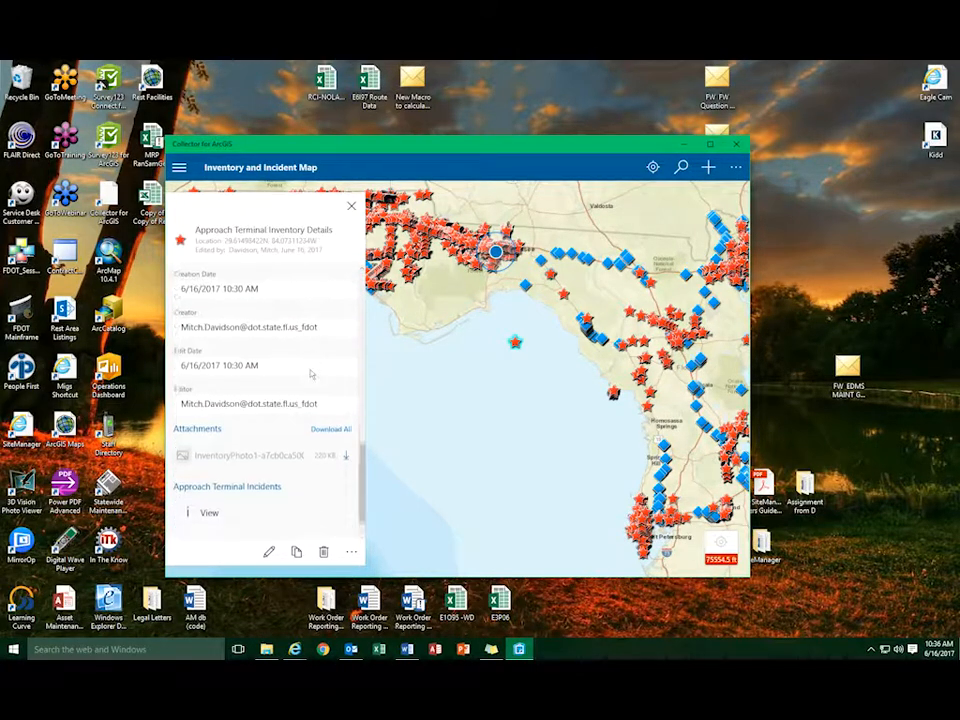
scroll("down", 3)
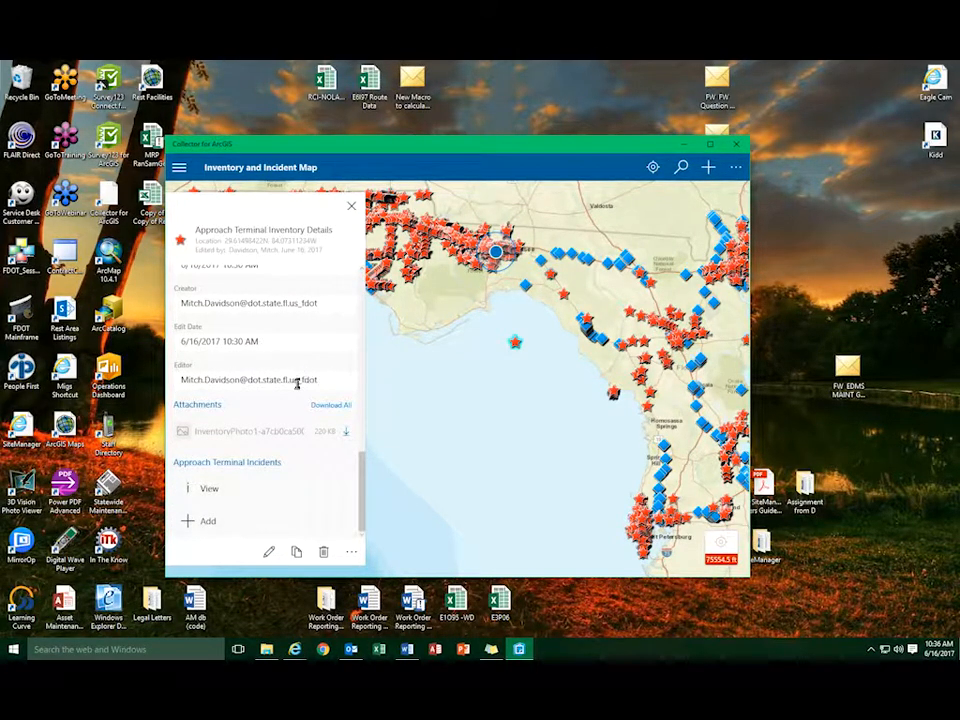
mouse_move(252, 496)
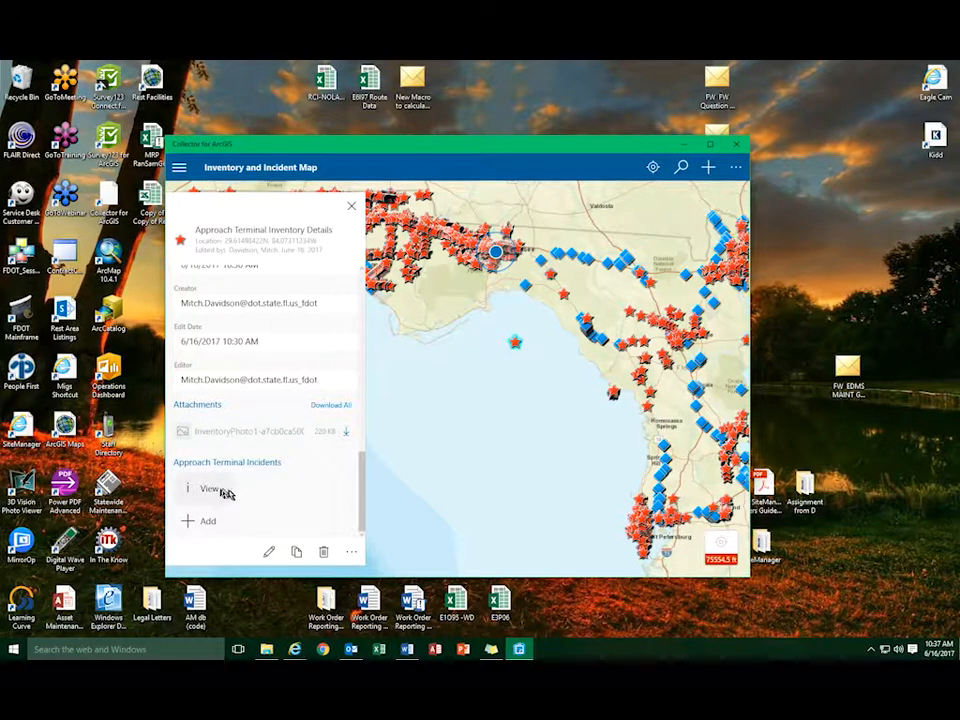
Step: View the related June 16, 2017 incident record and its attributes
left_click(208, 488)
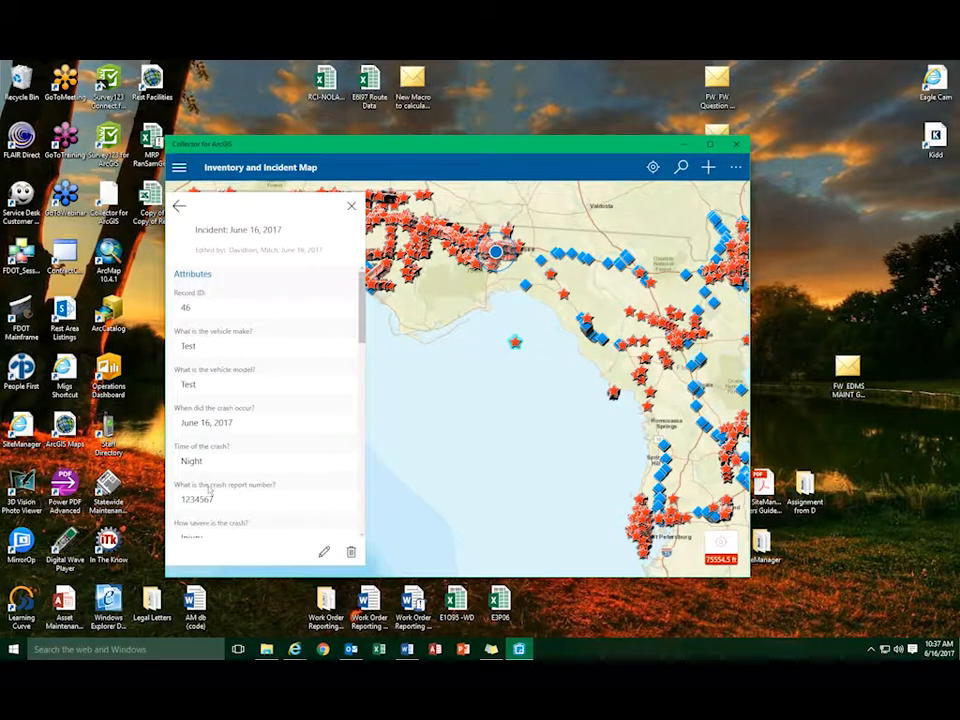
mouse_move(288, 458)
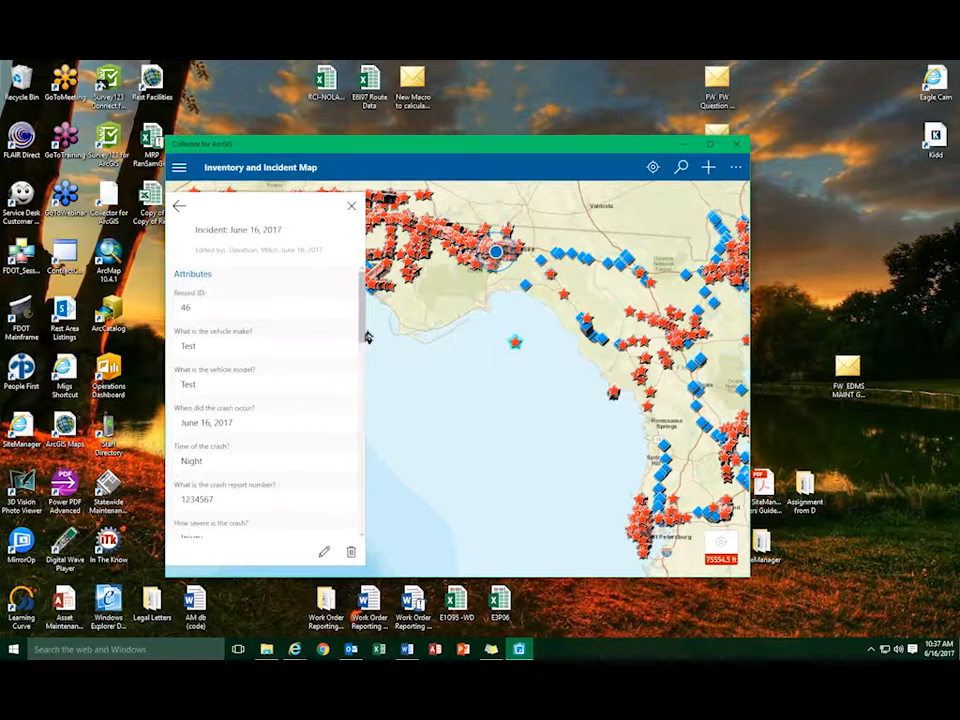
mouse_move(320, 570)
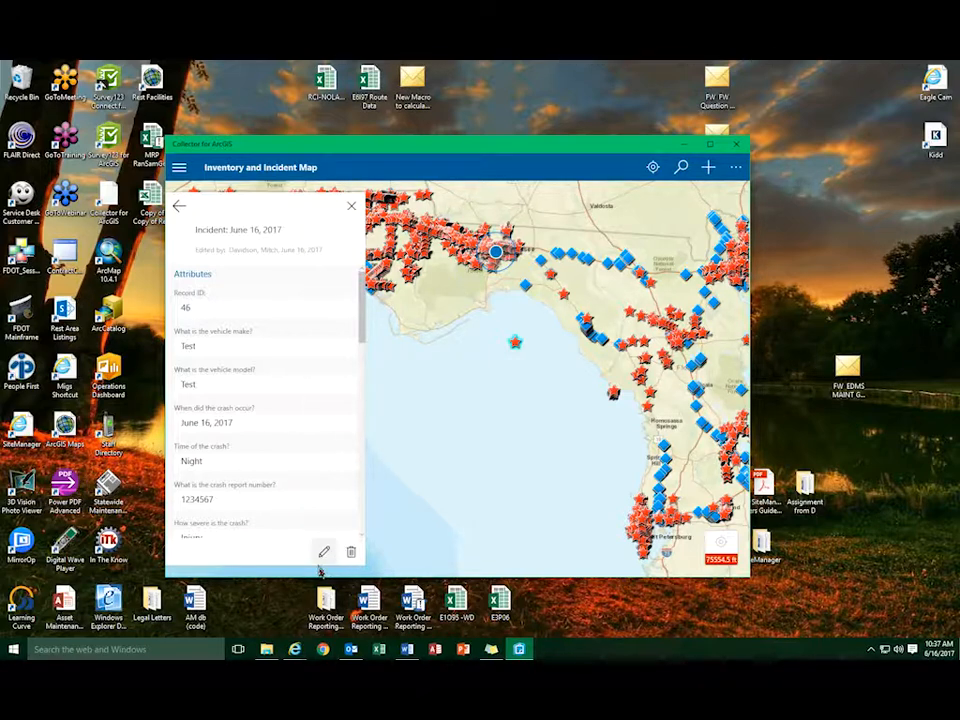
mouse_move(324, 560)
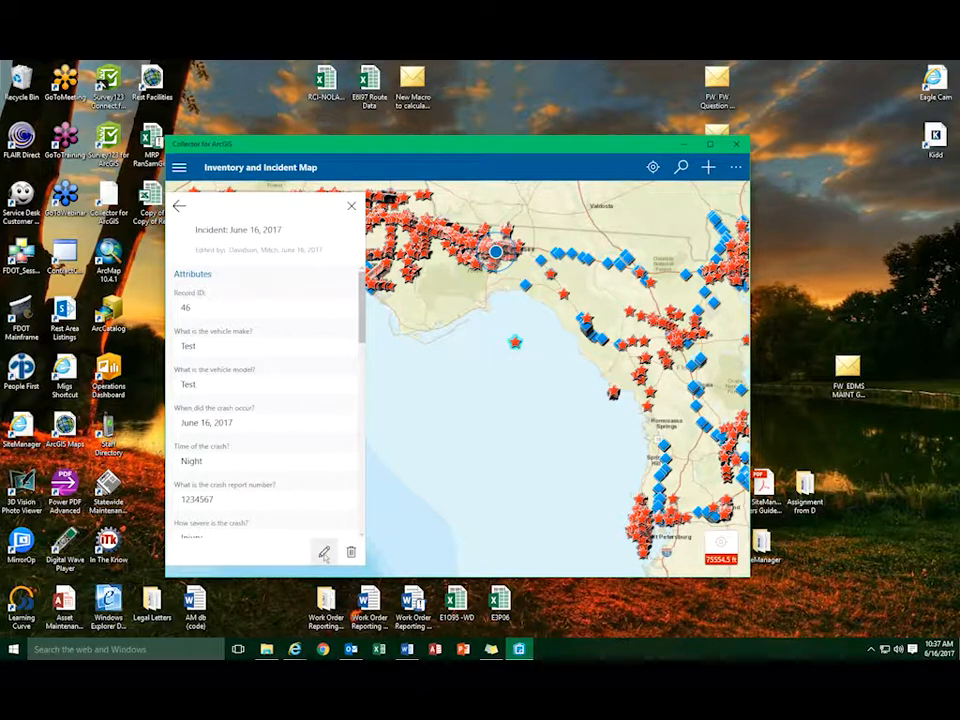
Step: Begin editing the incident and reach its Archive (Retirement) Flag field
left_click(324, 552)
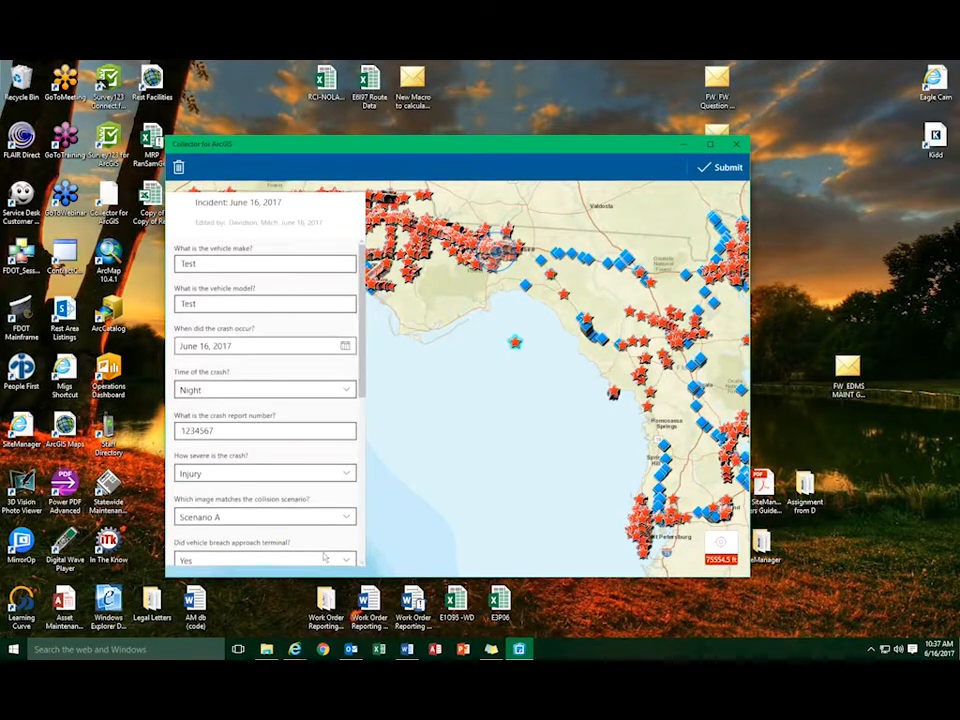
mouse_move(348, 408)
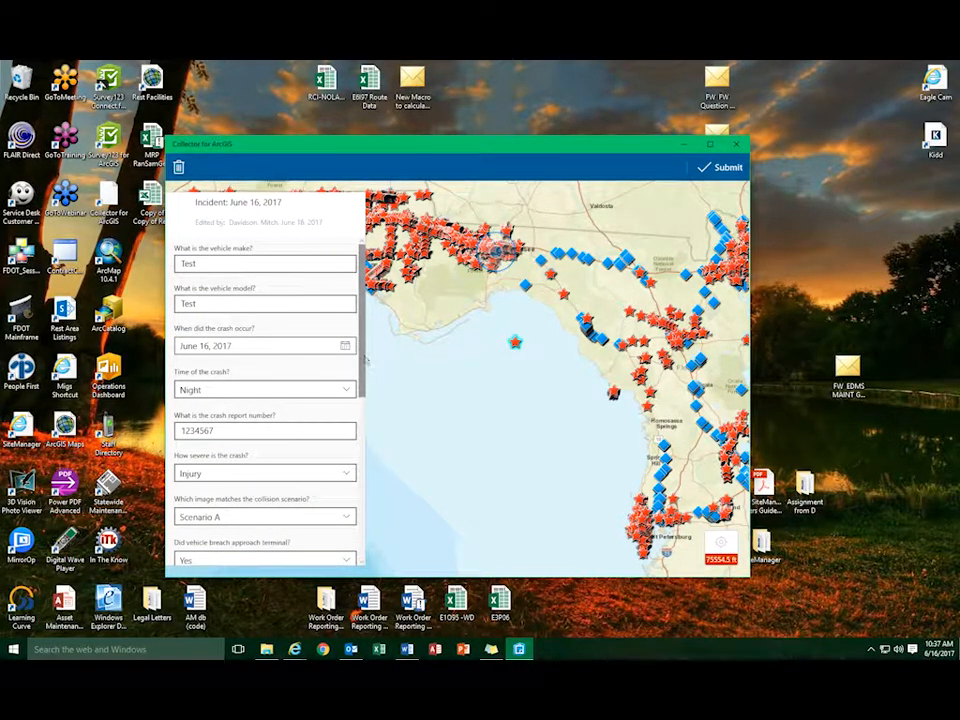
scroll("down", 3)
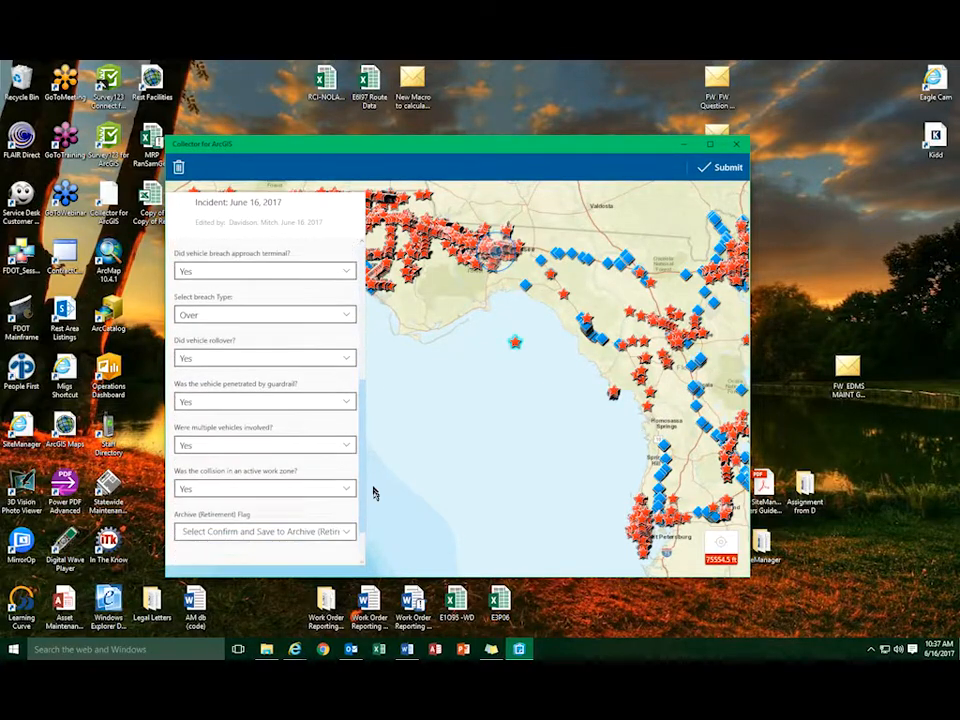
scroll("down", 3)
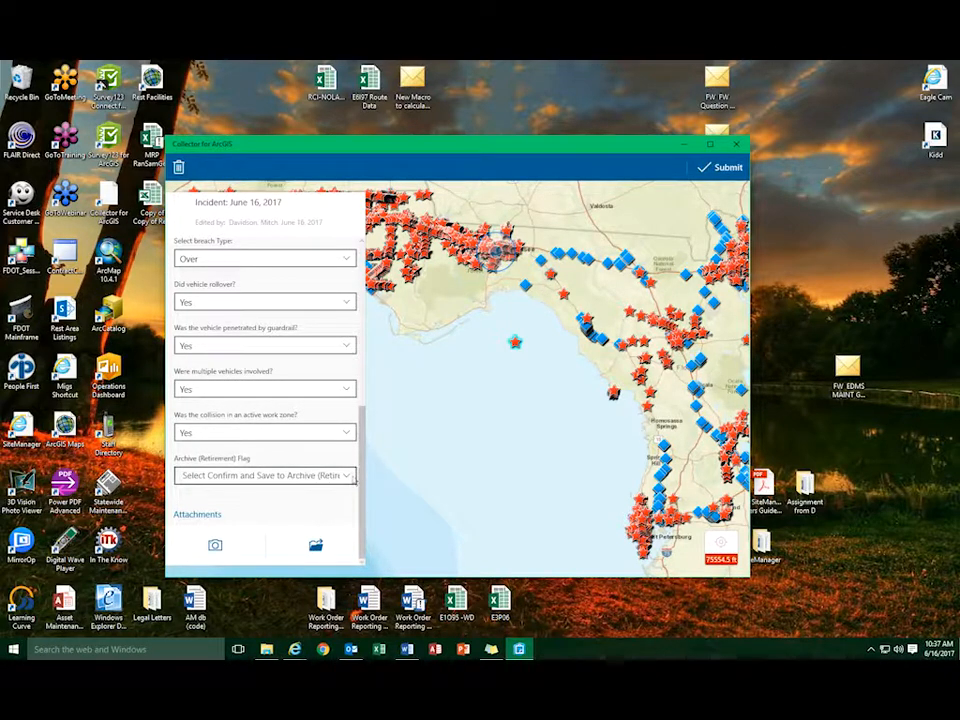
Step: Set the incident's archive flag and return to its attribute details
left_click(264, 476)
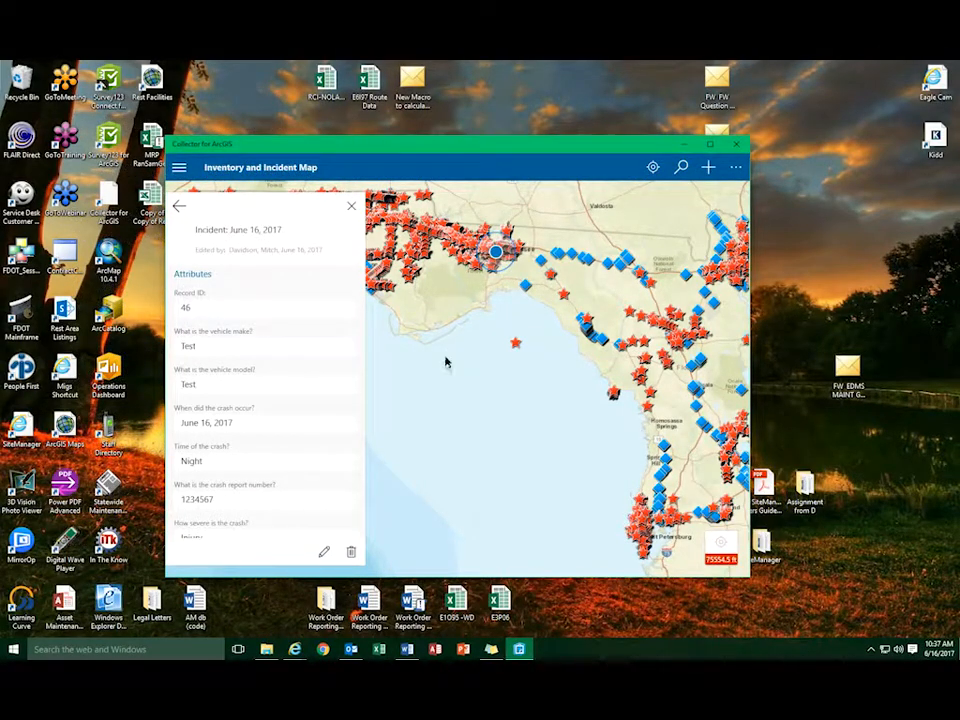
mouse_move(488, 360)
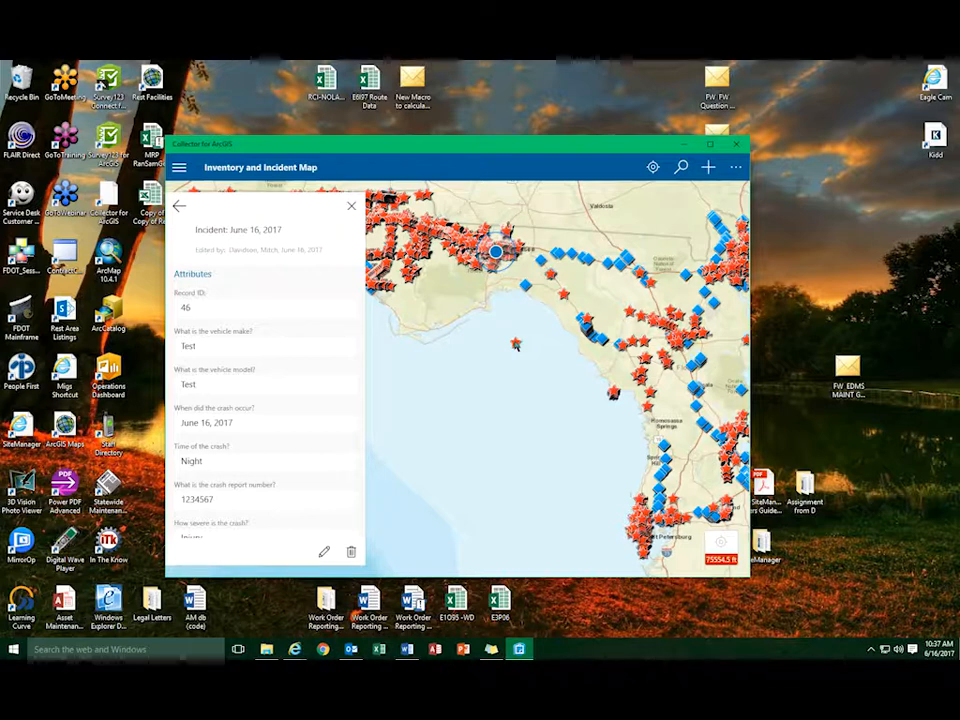
Step: Edit the inventory point and choose Confirm for its Archive (Retirement) Flag
left_click(516, 344)
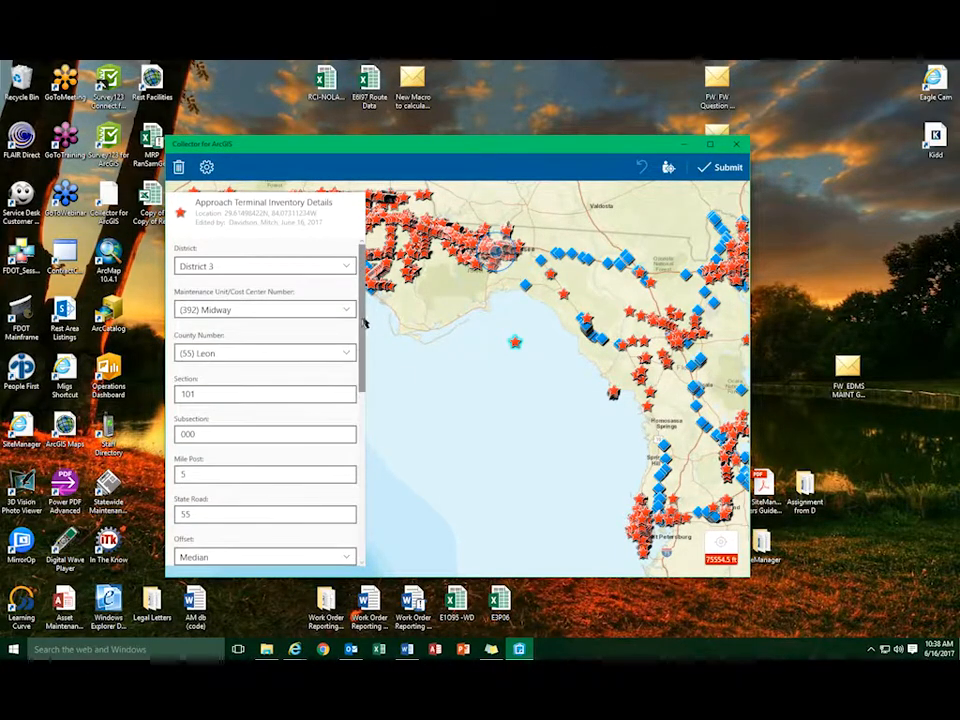
scroll("down", 3)
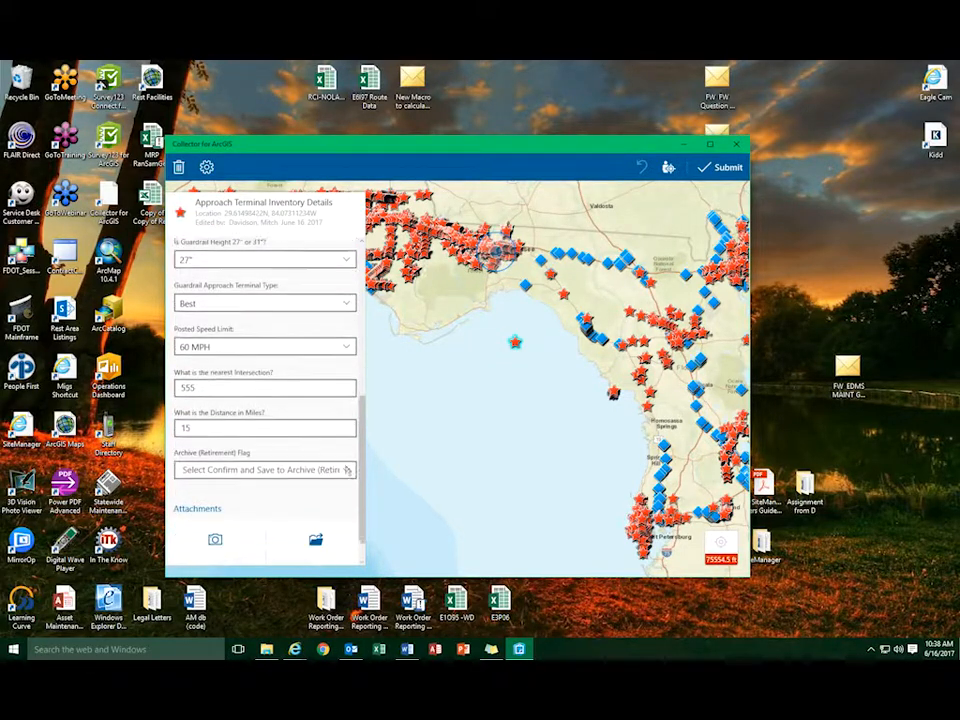
left_click(264, 470)
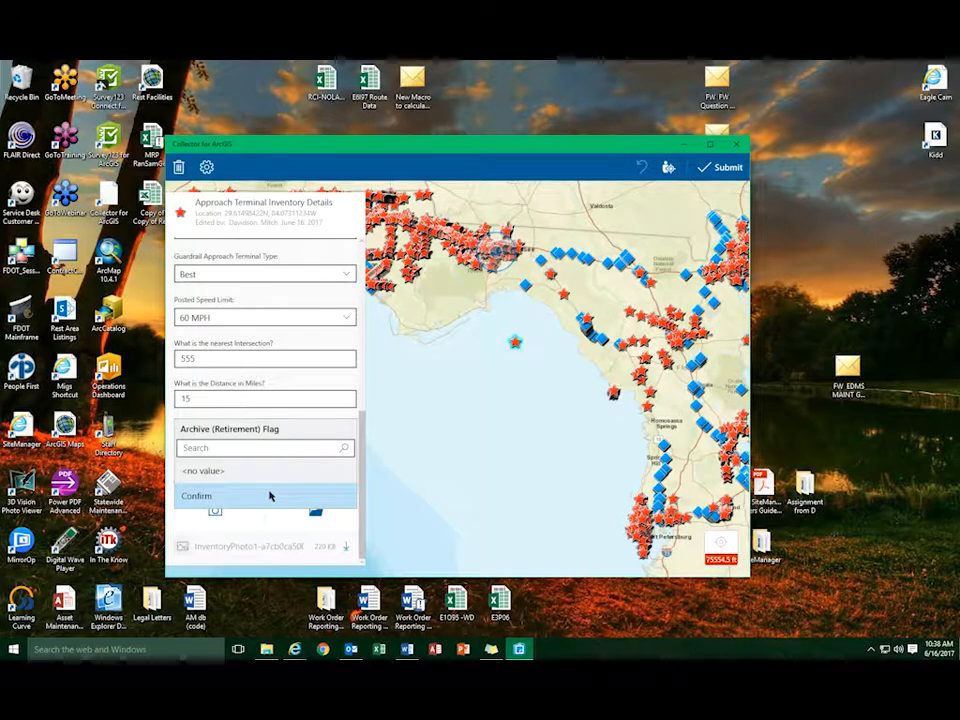
left_click(196, 496)
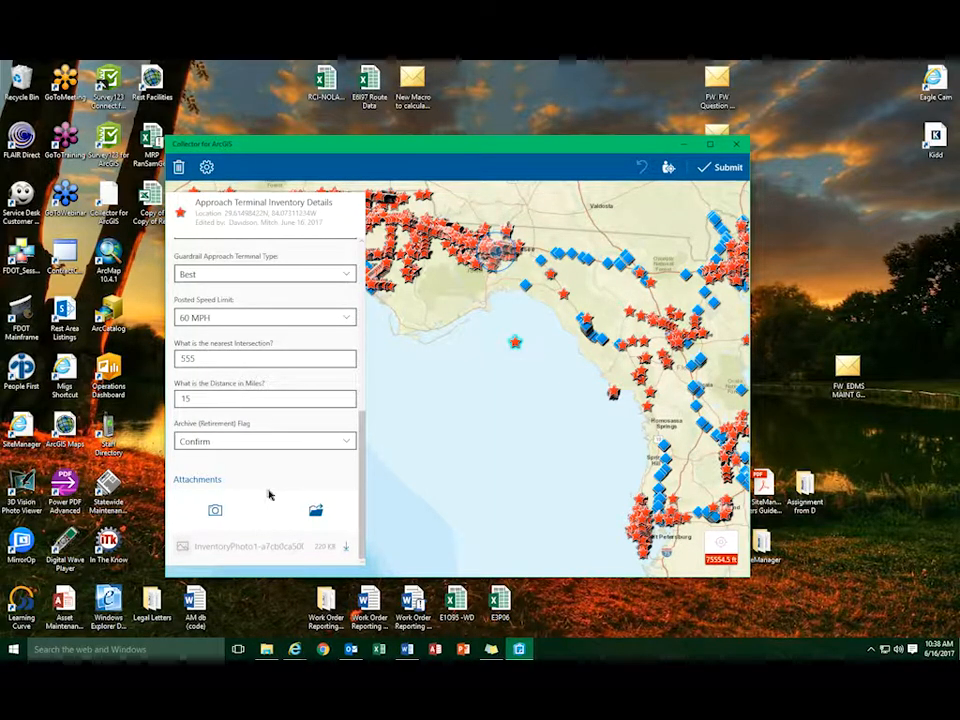
mouse_move(376, 420)
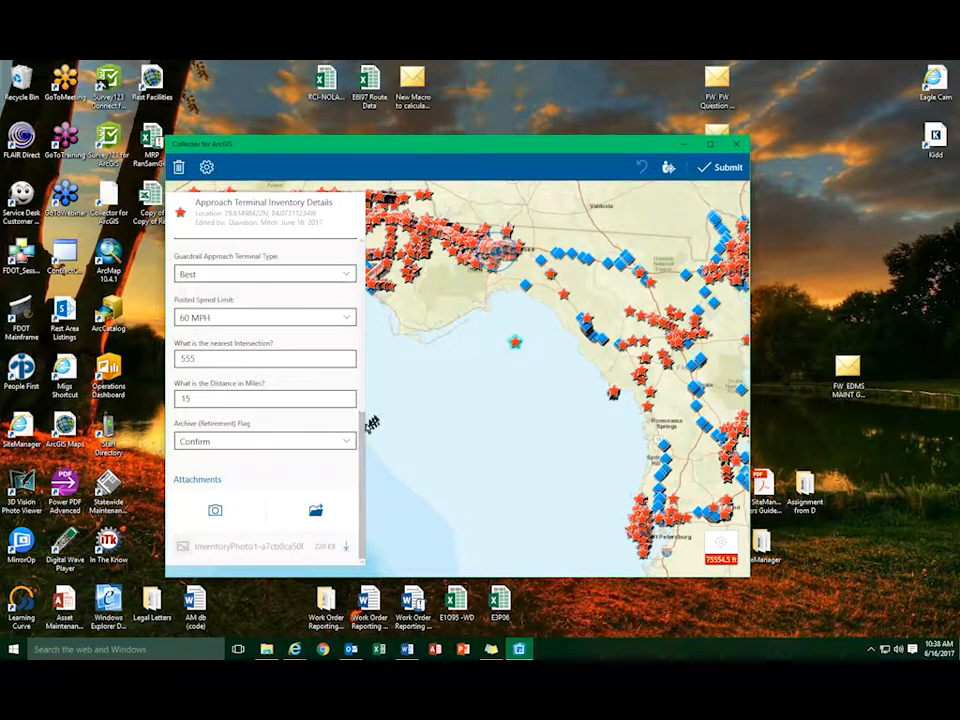
mouse_move(704, 200)
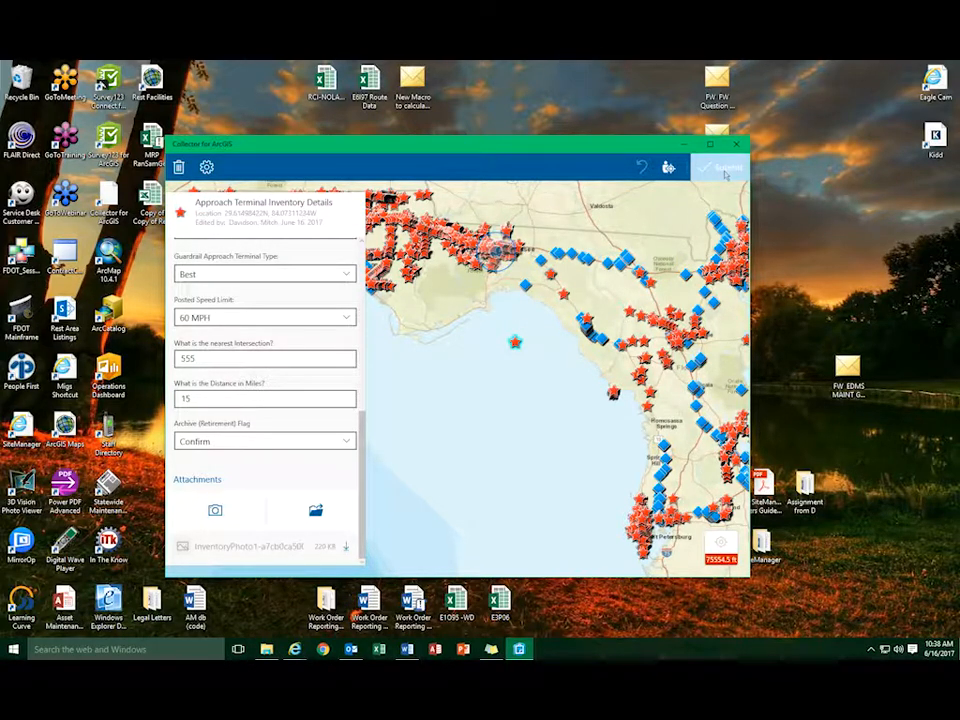
Step: Submit the inventory point edits, leaving only the Inventory and Incident Map shown
left_click(724, 168)
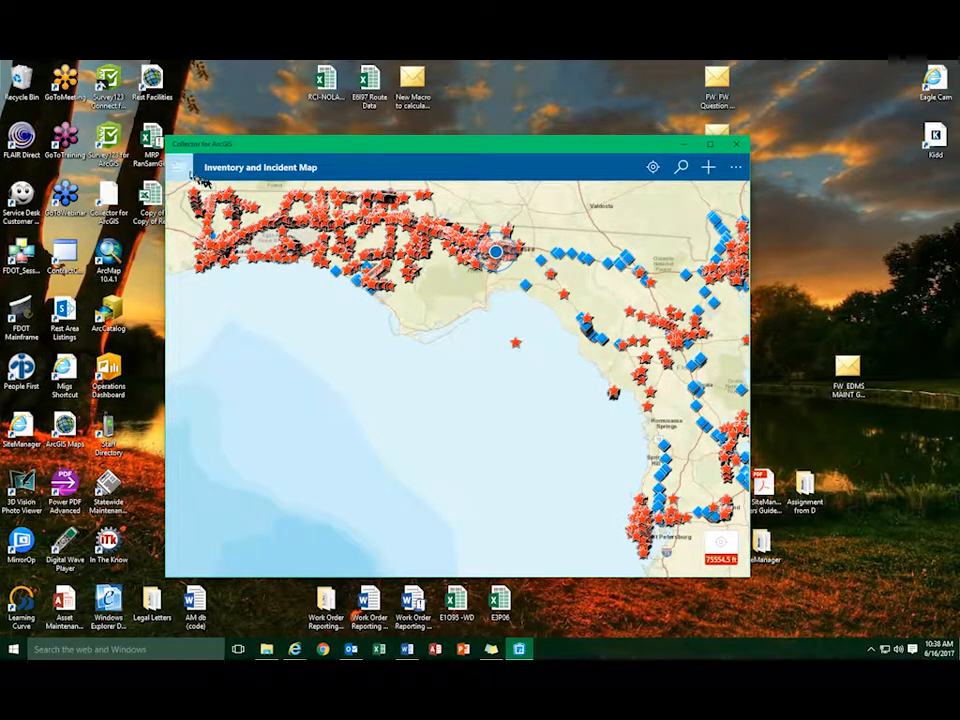
Step: Return to the maps gallery listing the Inventory and Incident Map and its archive-points version
left_click(180, 168)
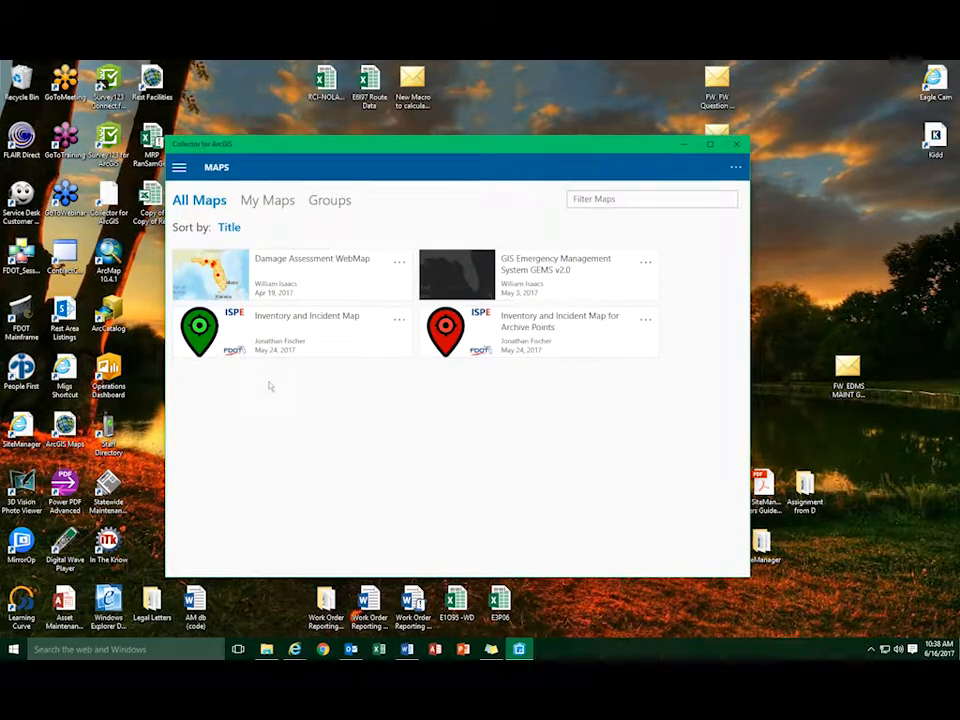
mouse_move(262, 368)
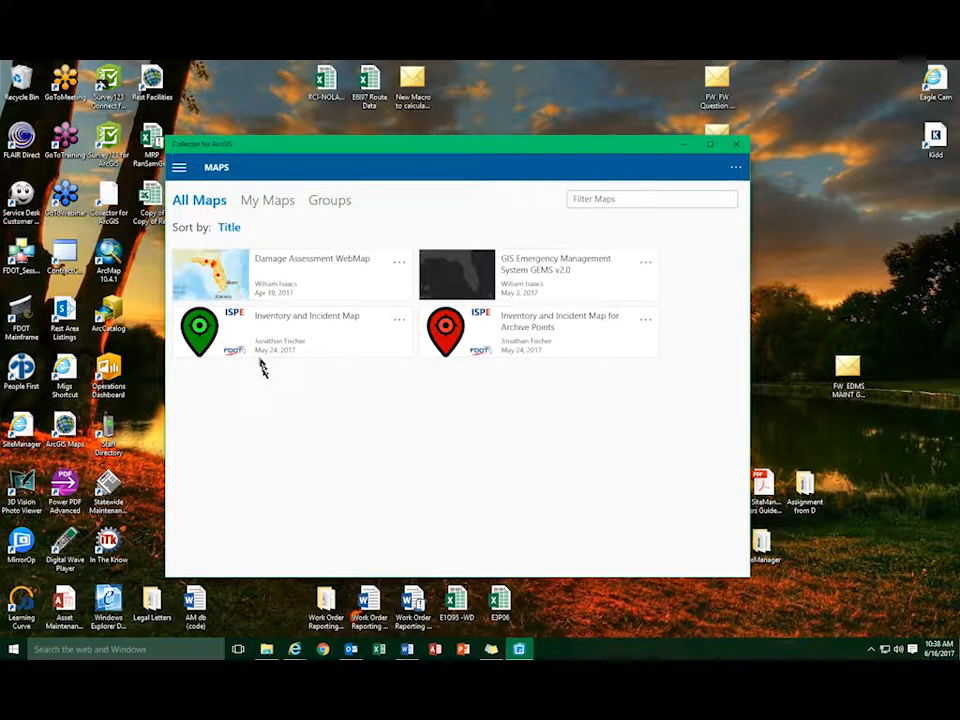